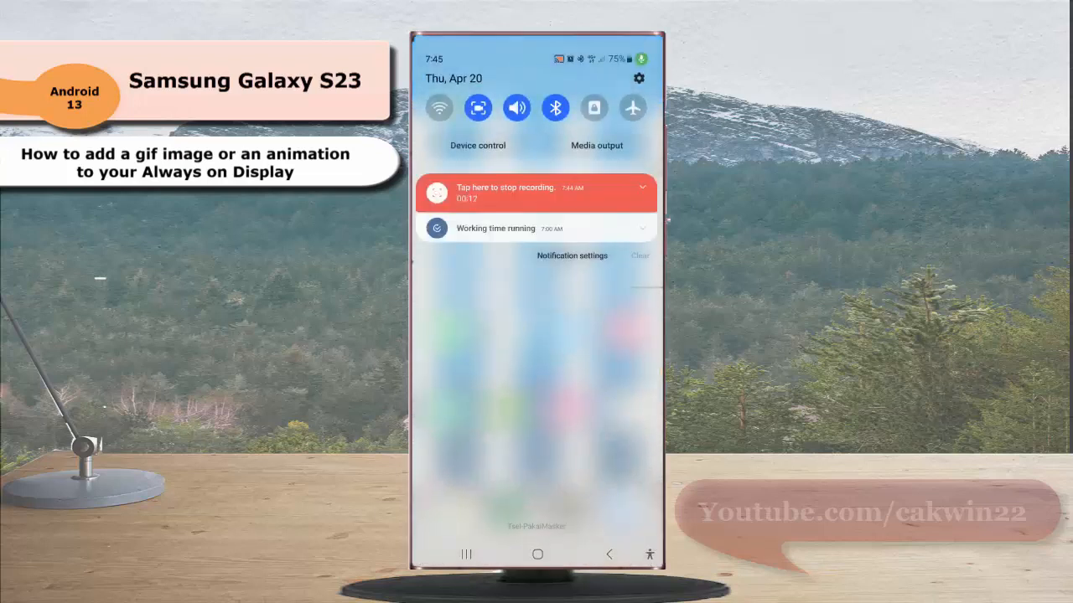
Clear the shade's notifications and go to Settings via the gear icon.
left_click(640, 255)
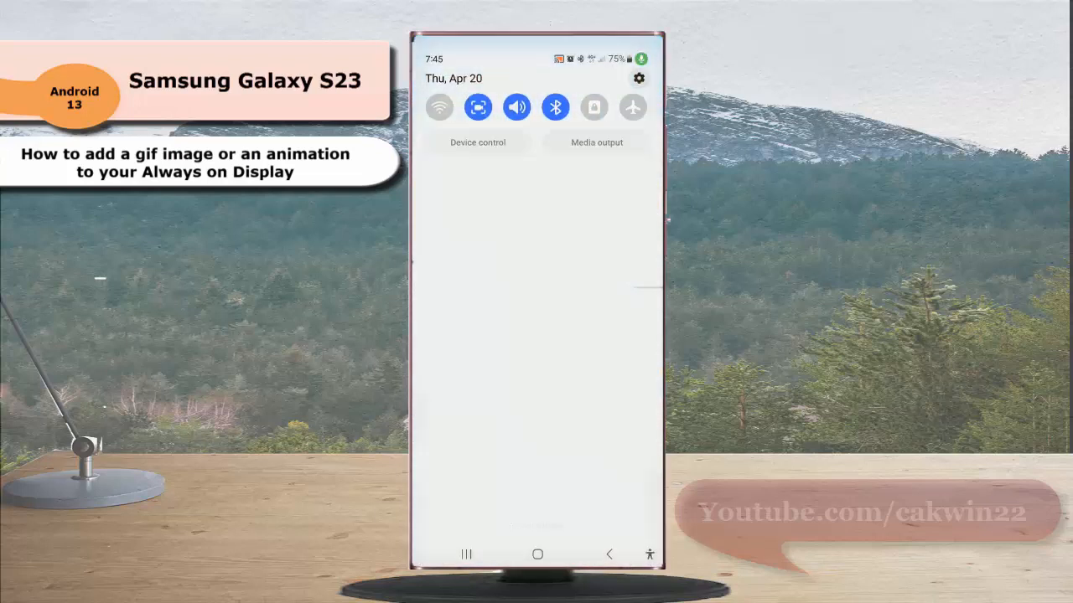
left_click(639, 78)
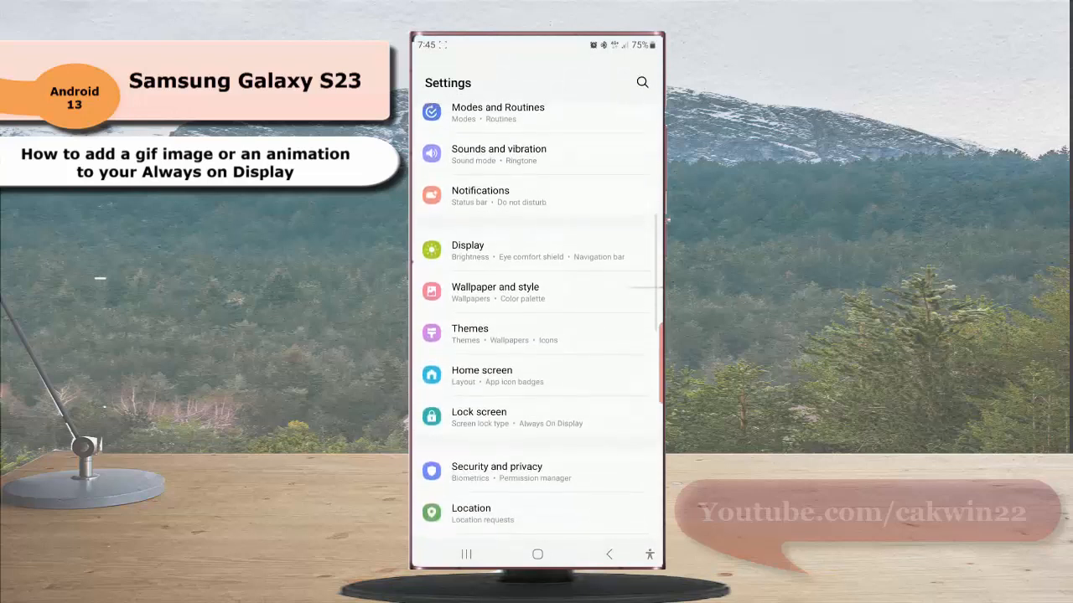
Reach the Clock style editor through Lock screen > Always On Display.
left_click(479, 412)
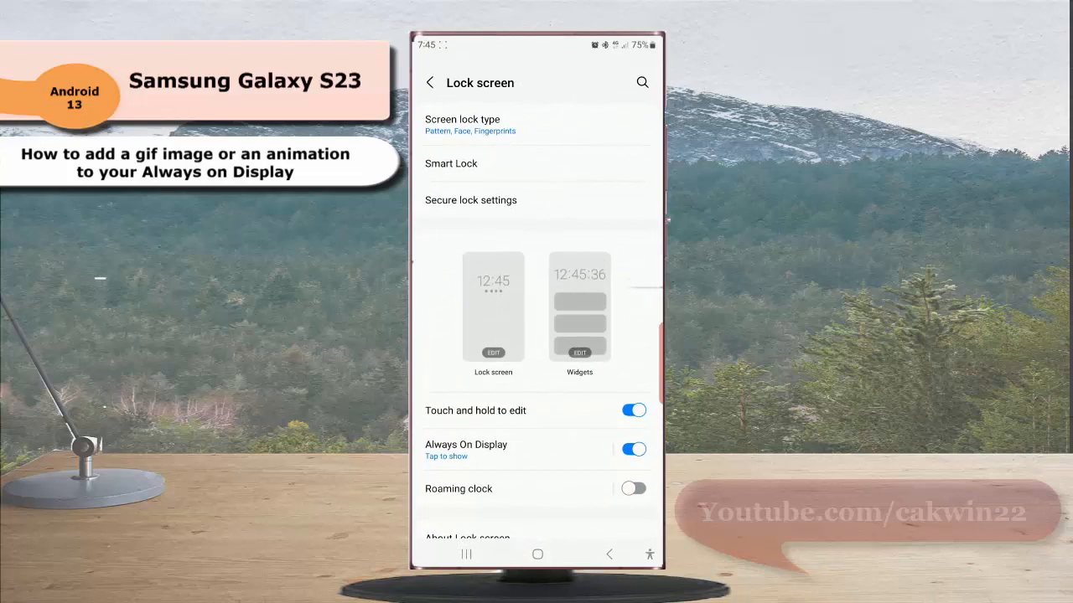
left_click(466, 449)
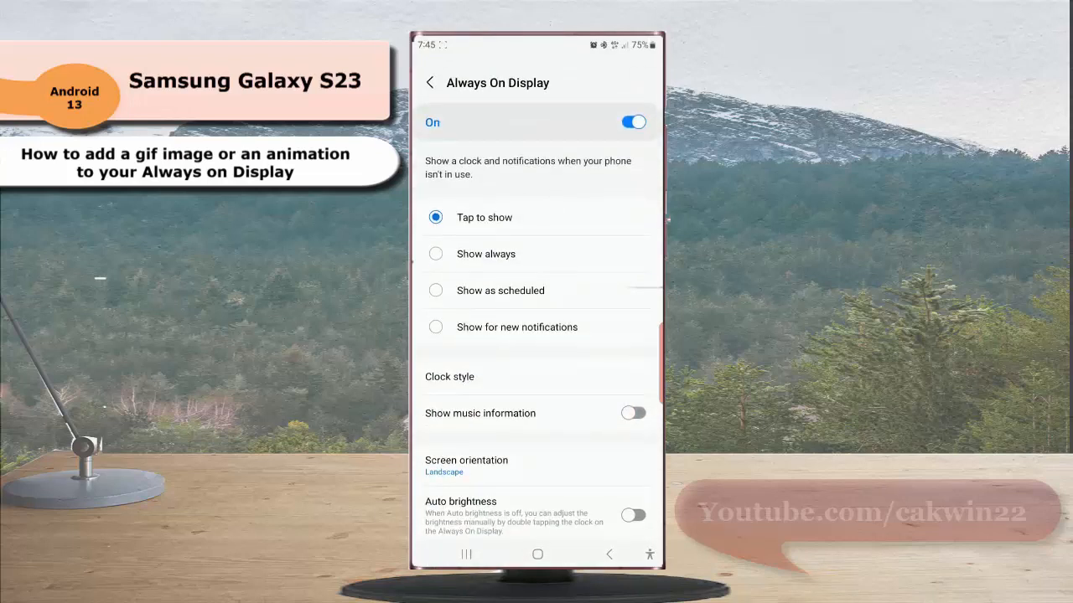
left_click(449, 376)
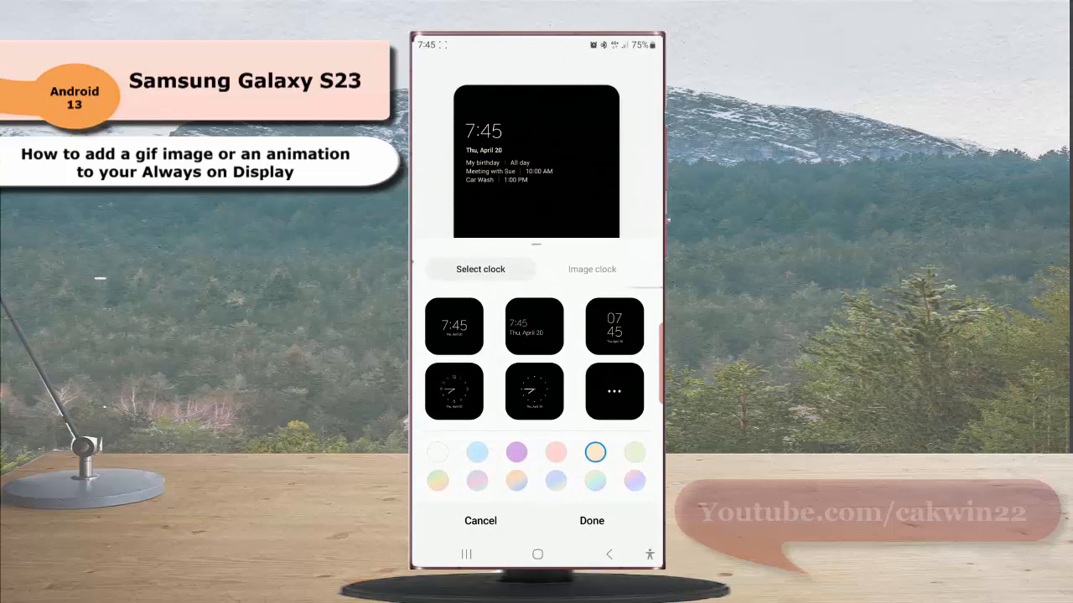
Choose Image clock and bring up its Stickers collection (parrot sticker shown).
left_click(591, 268)
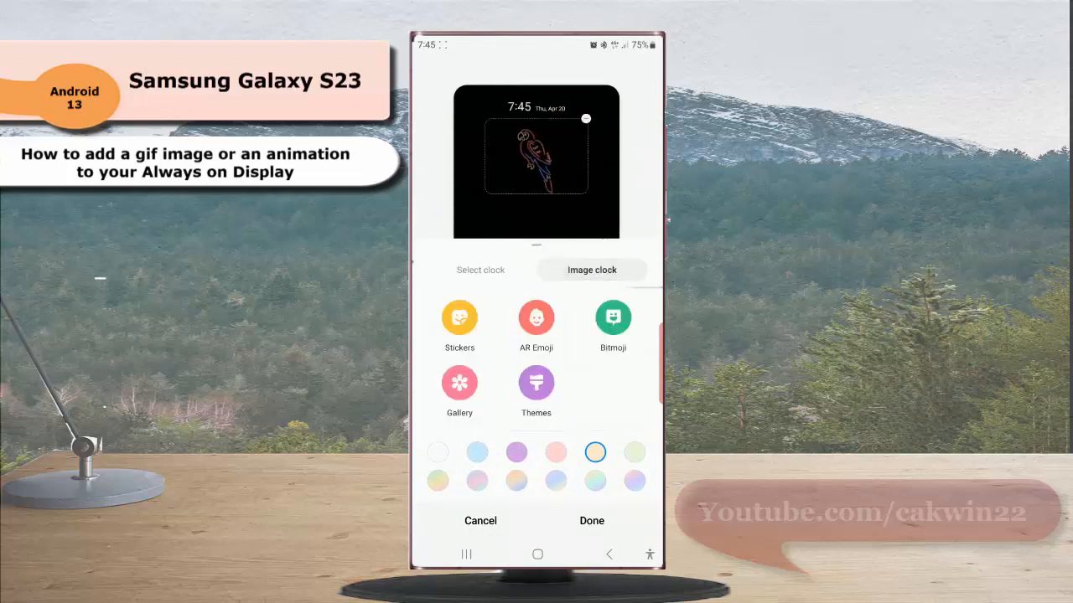
left_click(459, 318)
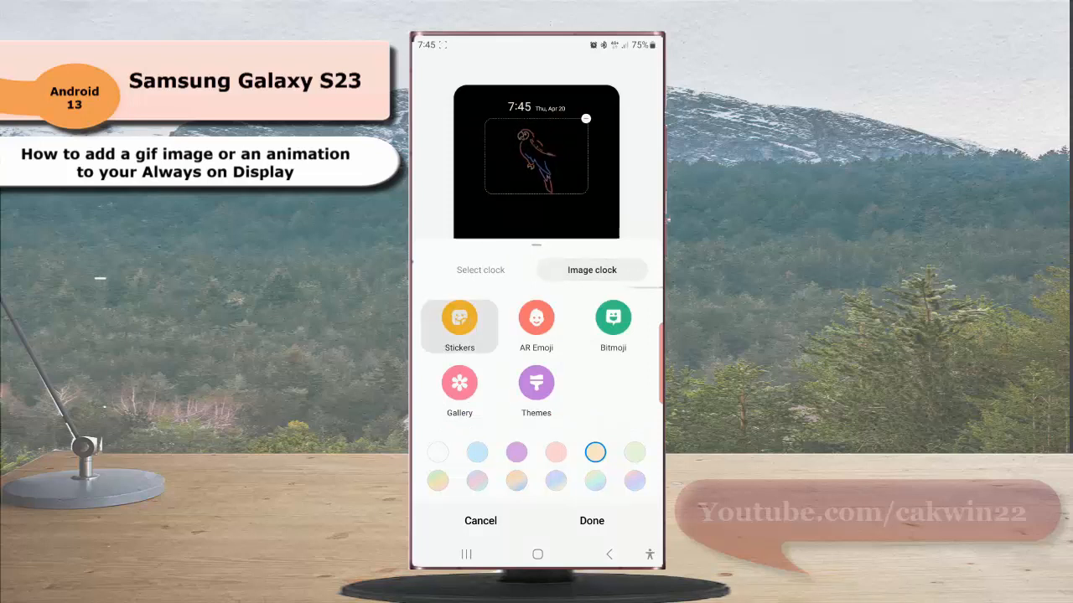
left_click(459, 326)
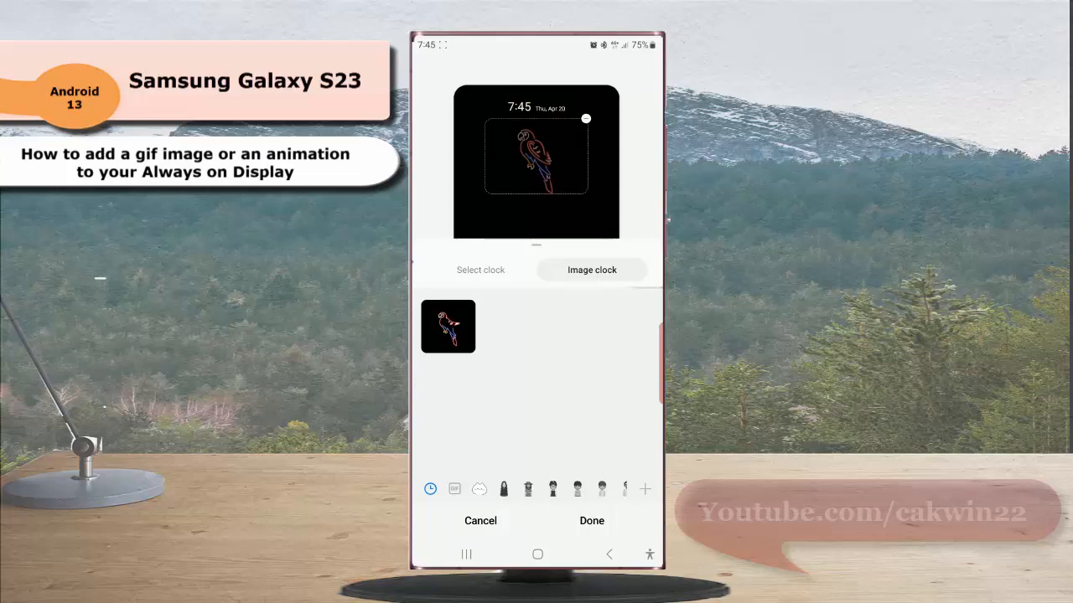
In the GIF category, preview the cat, bicycle, pinwheel and butterfly stickers on the clock.
left_click(454, 489)
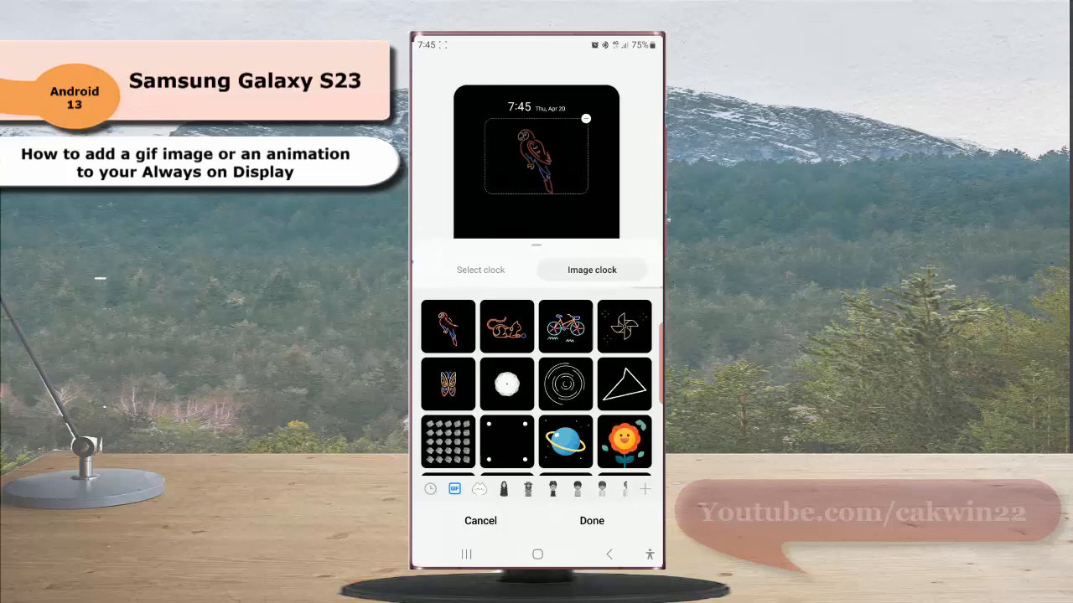
left_click(506, 325)
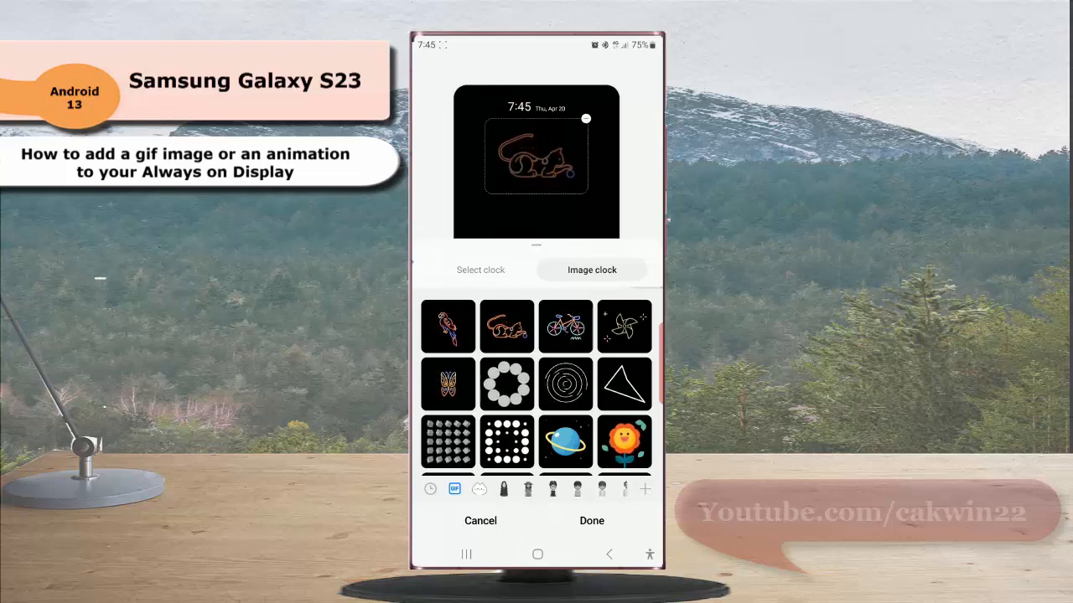
left_click(565, 325)
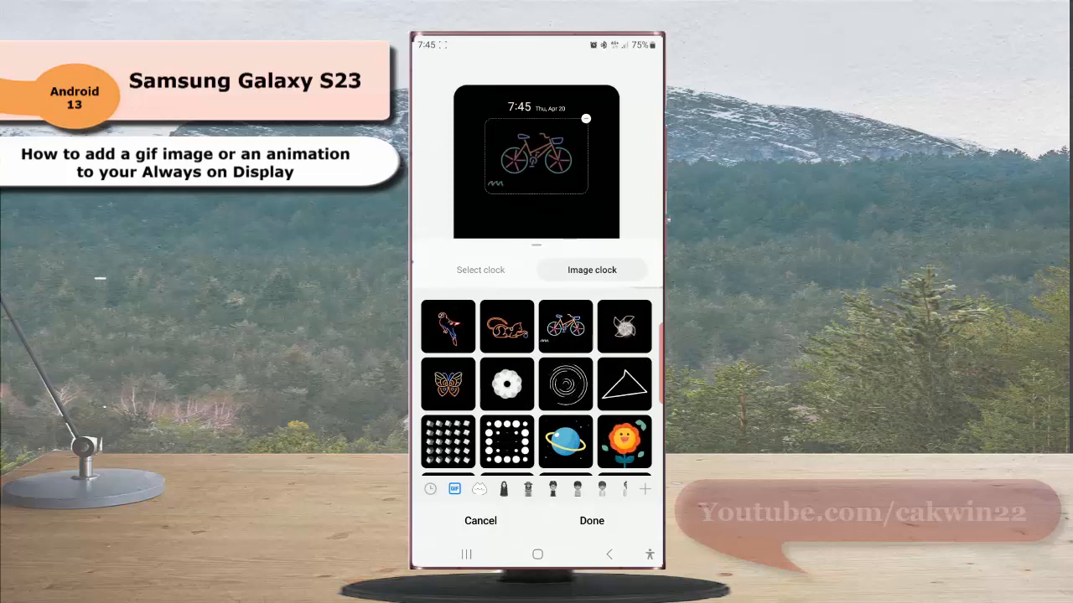
left_click(624, 325)
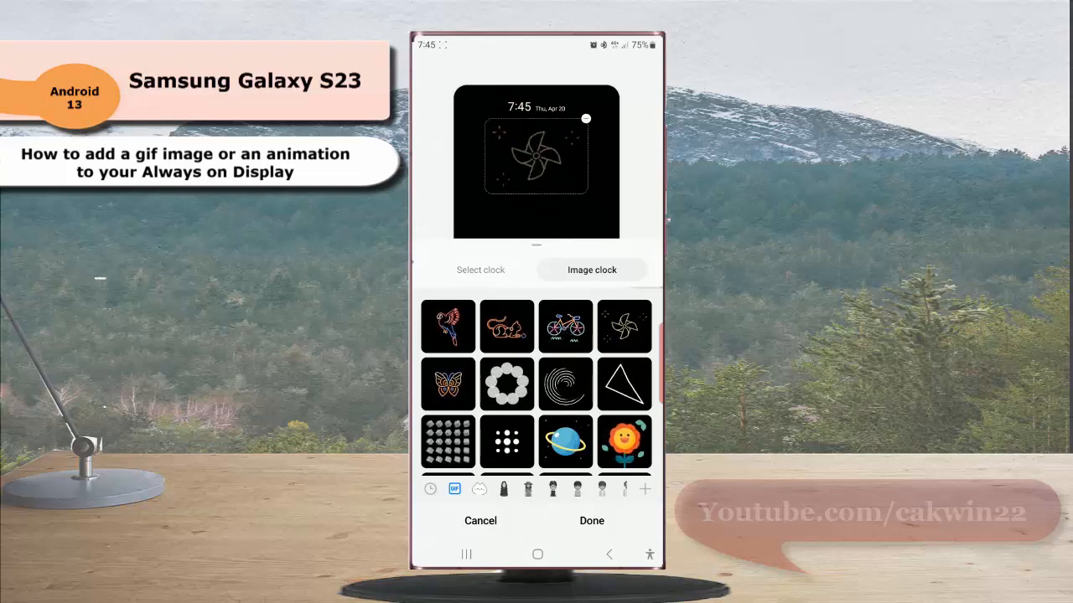
left_click(446, 383)
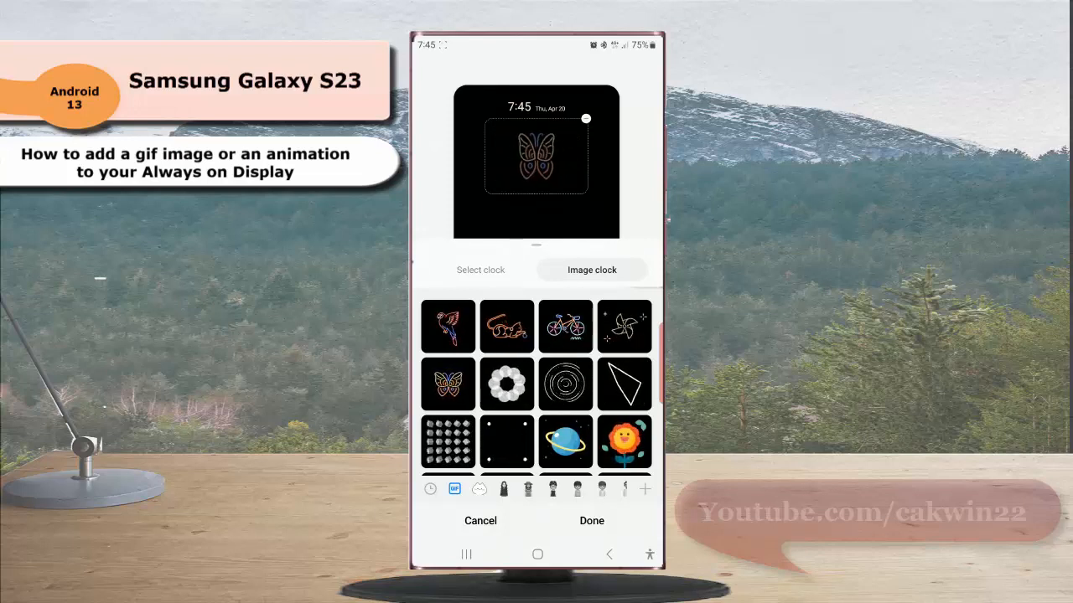